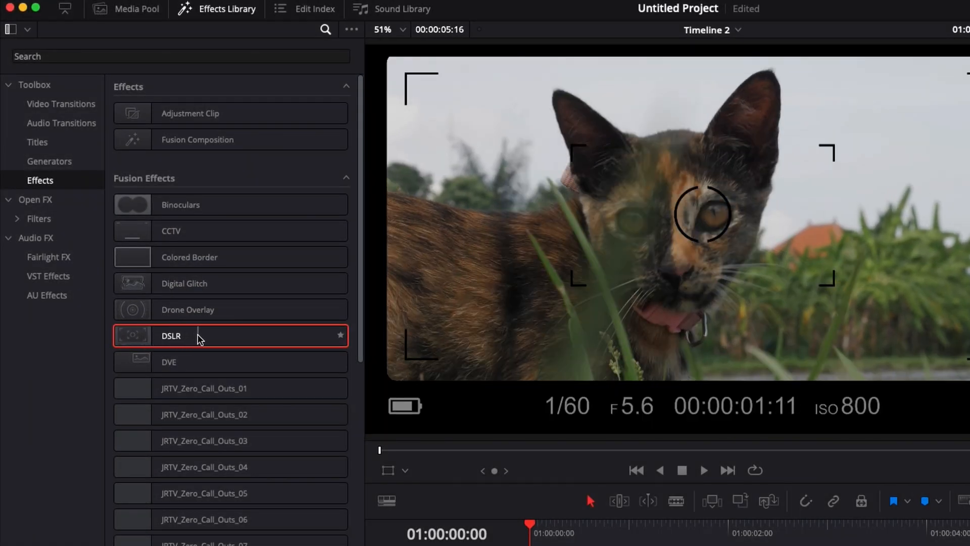
# - Apply the DSLR viewfinder effect from Fusion Effects onto the cat clip
pyautogui.click(916, 6)
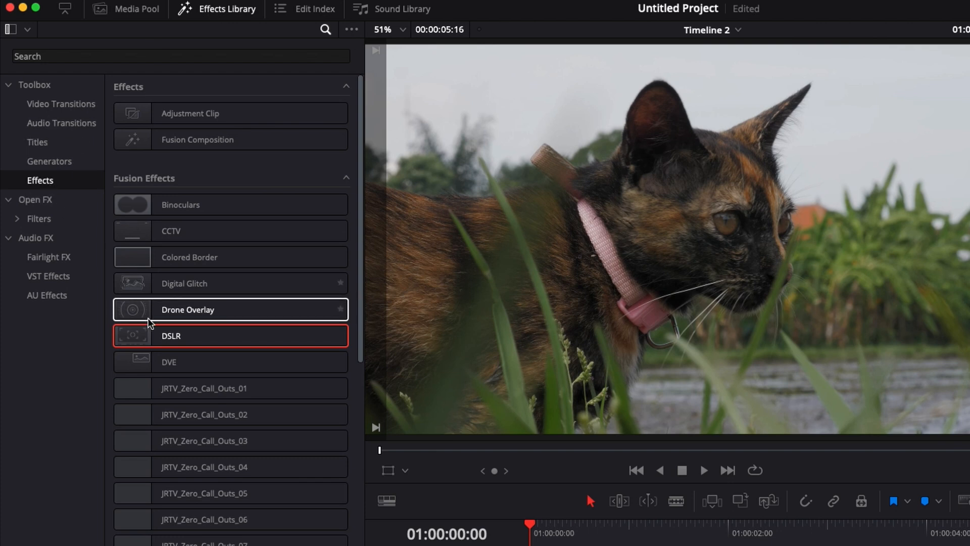
pyautogui.doubleClick(173, 335)
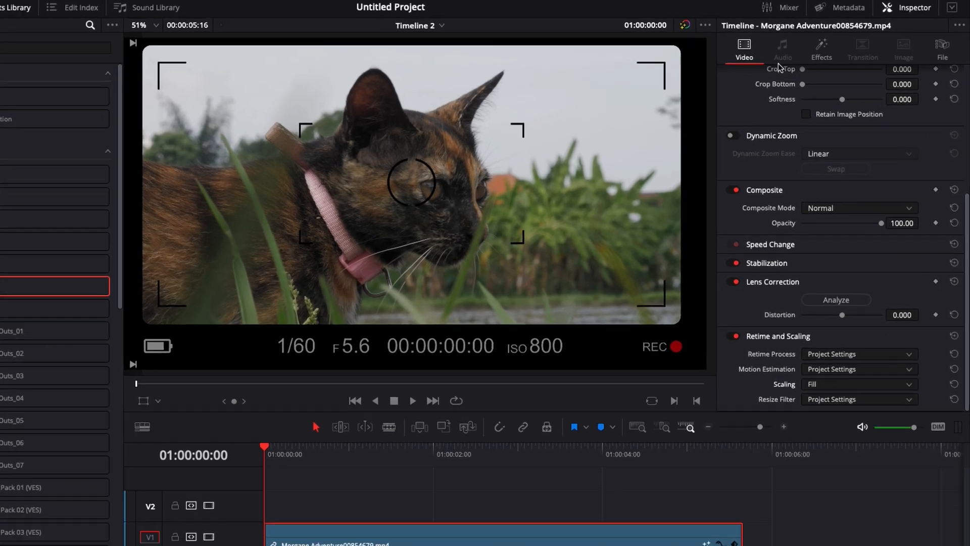
# - Set the overlay's Shutter Speed to 1/50, leaving the aperture value unchanged
pyautogui.click(821, 51)
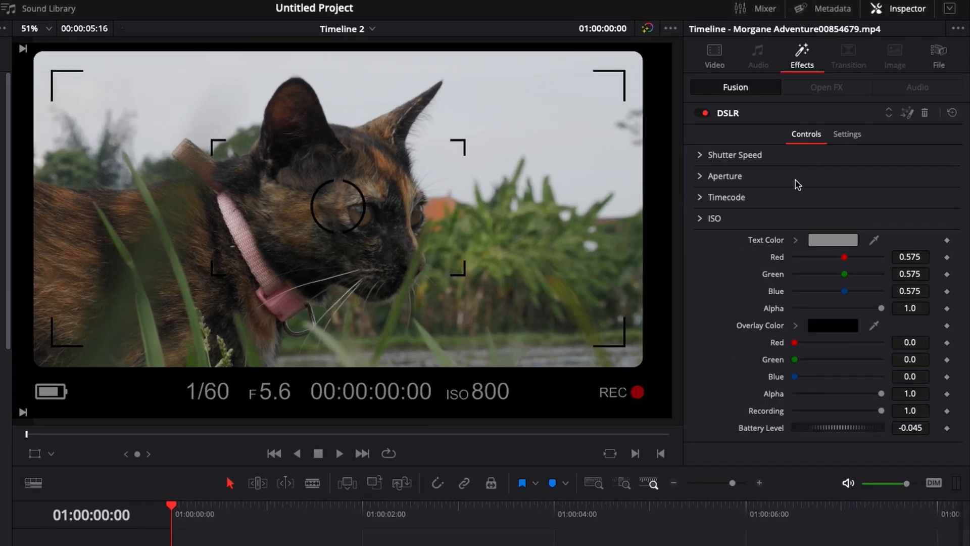
pyautogui.click(735, 155)
pyautogui.write('1/50')
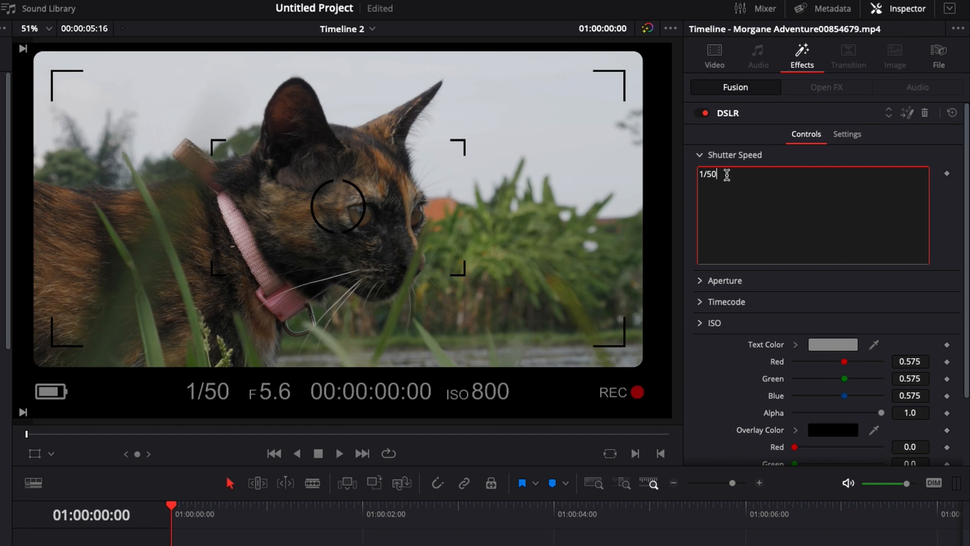
pyautogui.click(724, 176)
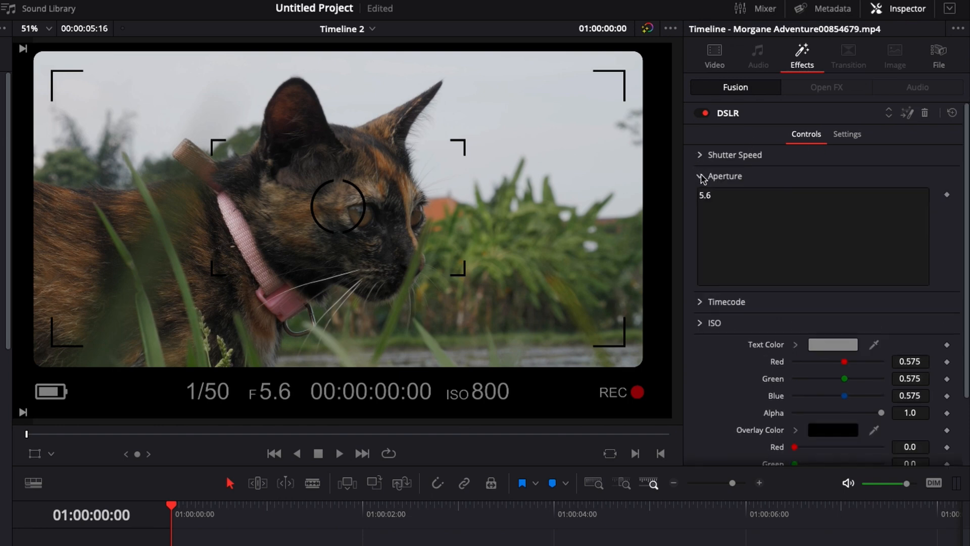
pyautogui.click(699, 176)
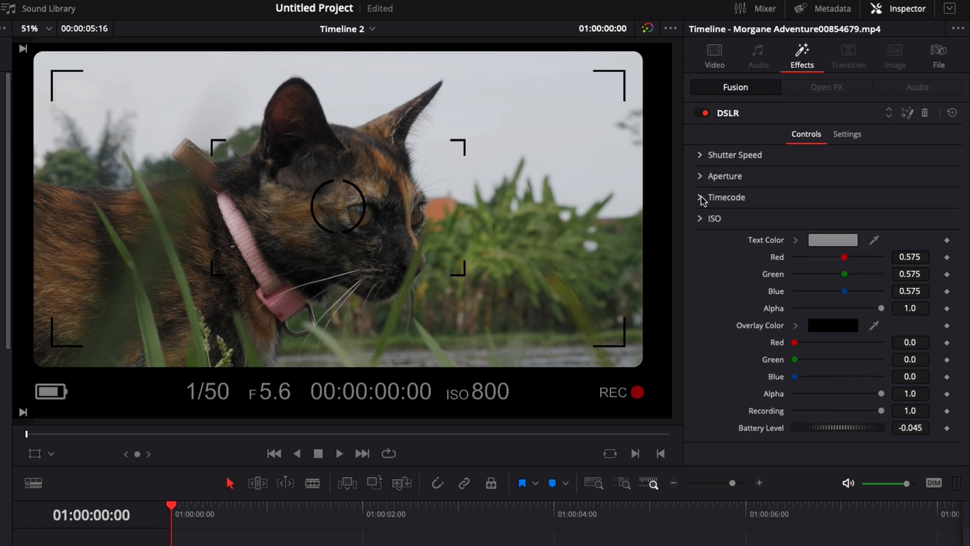
# - Hide hours and minutes from the timecode and set Frames Per Second to 24
pyautogui.click(702, 197)
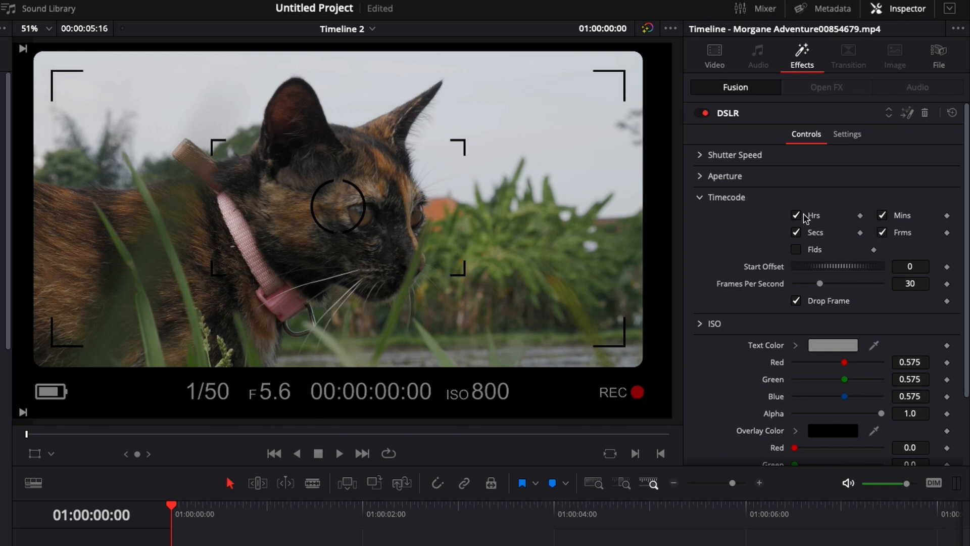
pyautogui.click(797, 214)
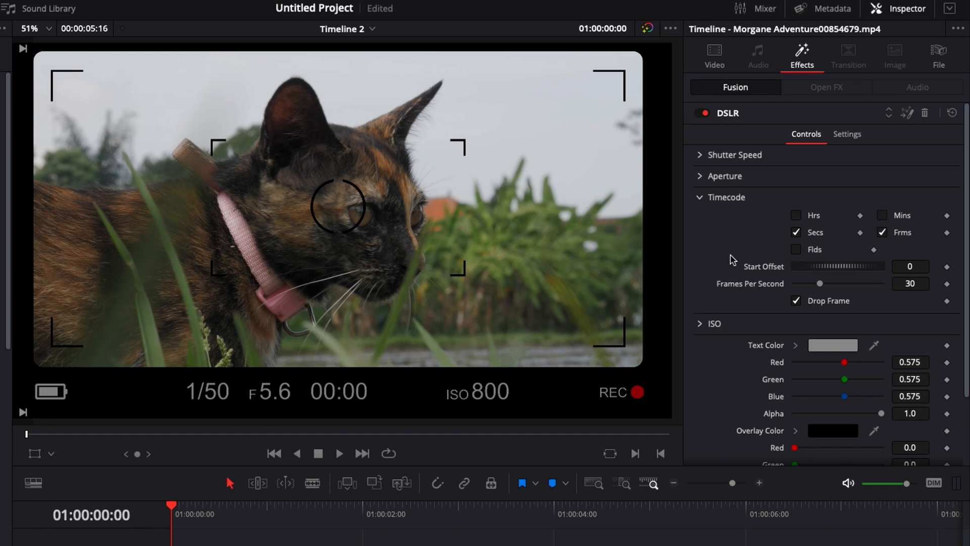
pyautogui.click(188, 506)
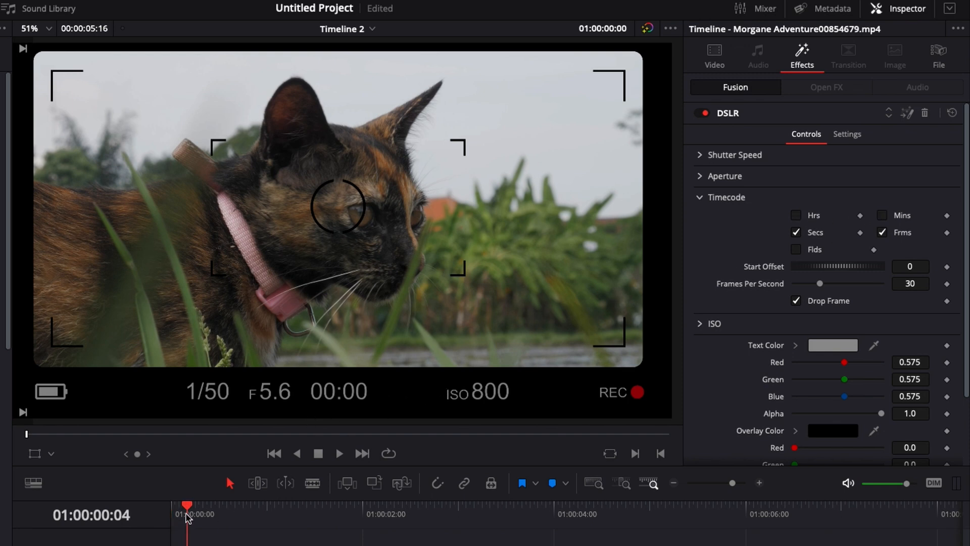
pyautogui.click(339, 452)
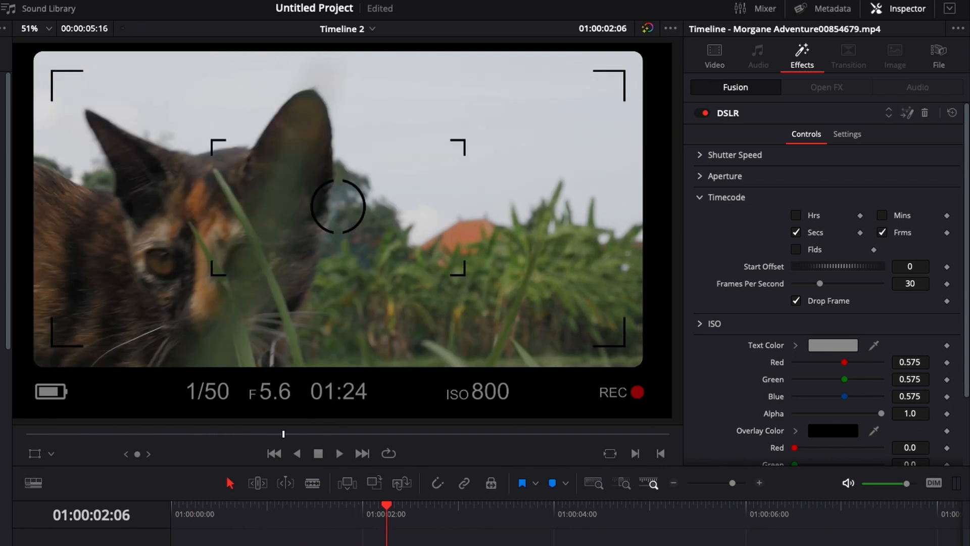
pyautogui.click(909, 283)
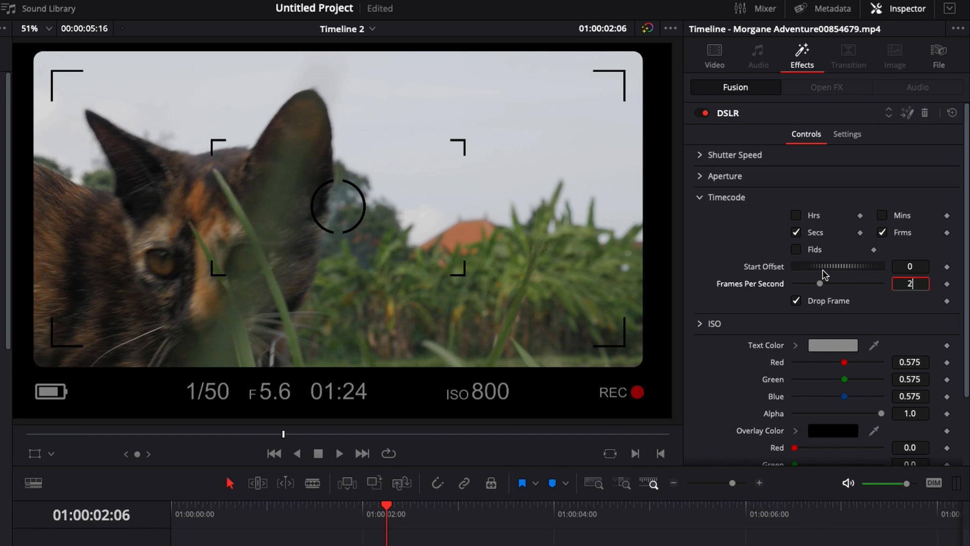
pyautogui.write('24')
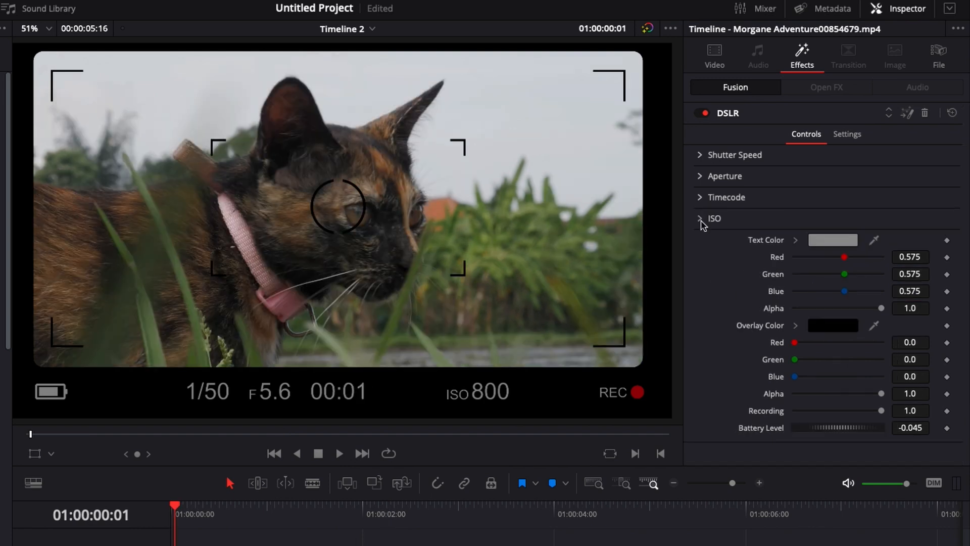
# - Change the overlay's ISO reading from 800 to 100
pyautogui.click(700, 218)
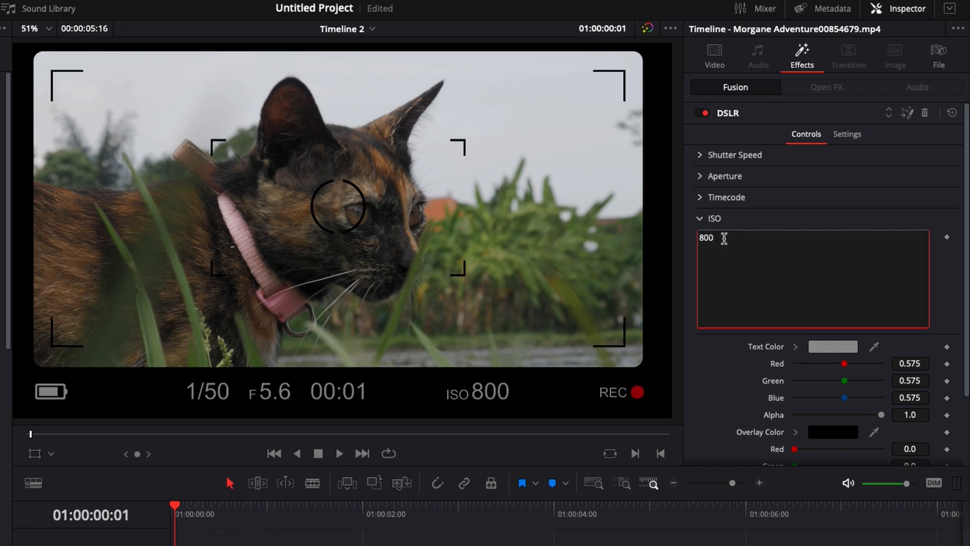
pyautogui.write('100')
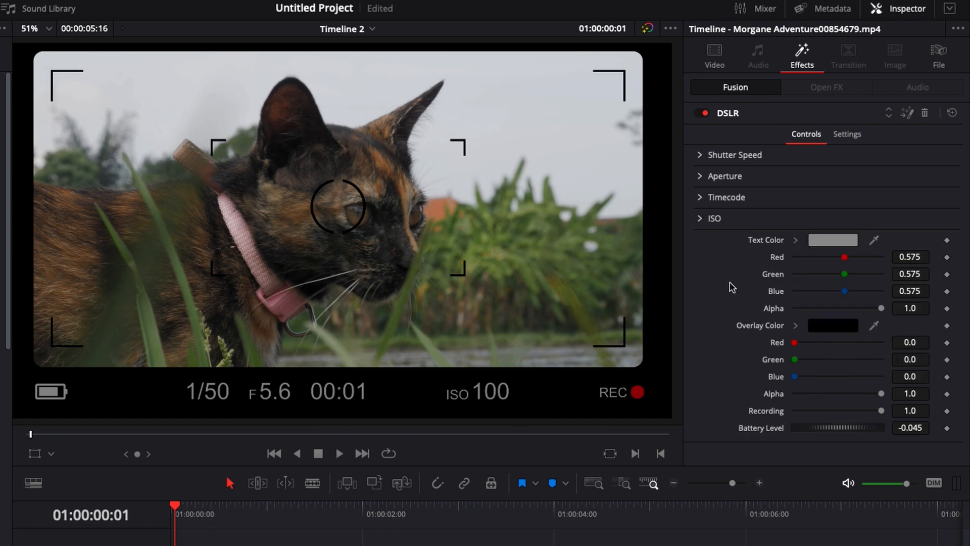
pyautogui.moveTo(400, 400)
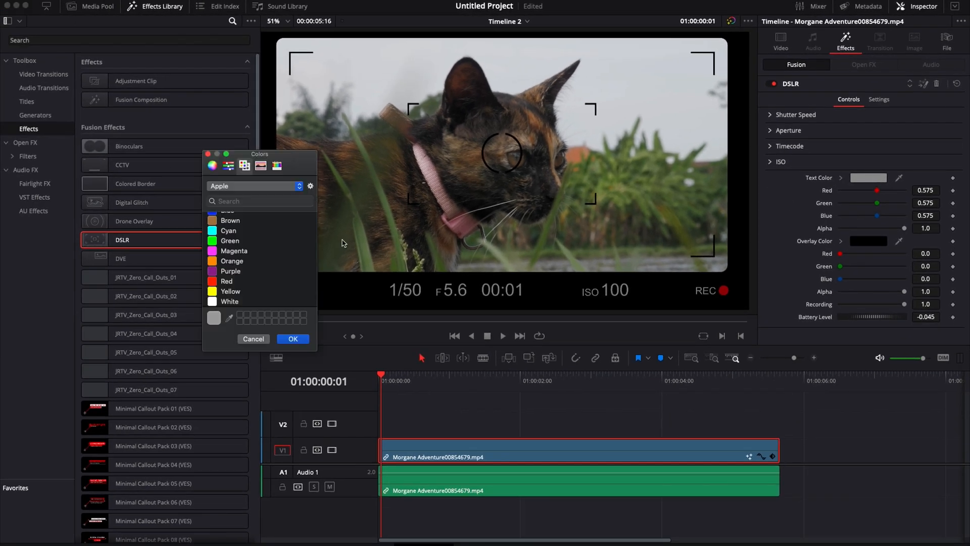
# - Make the Text Color white and the Overlay Color a mid gray
pyautogui.click(229, 301)
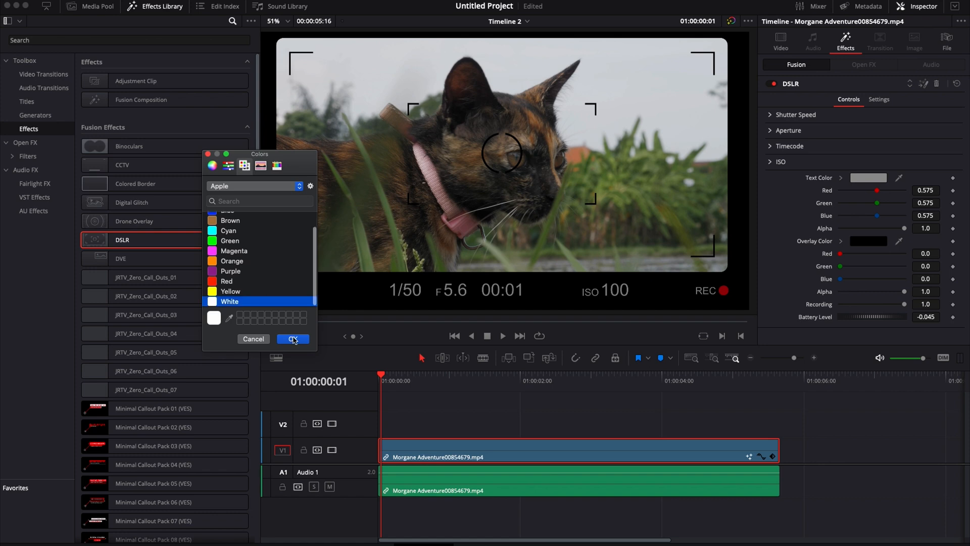
pyautogui.click(293, 340)
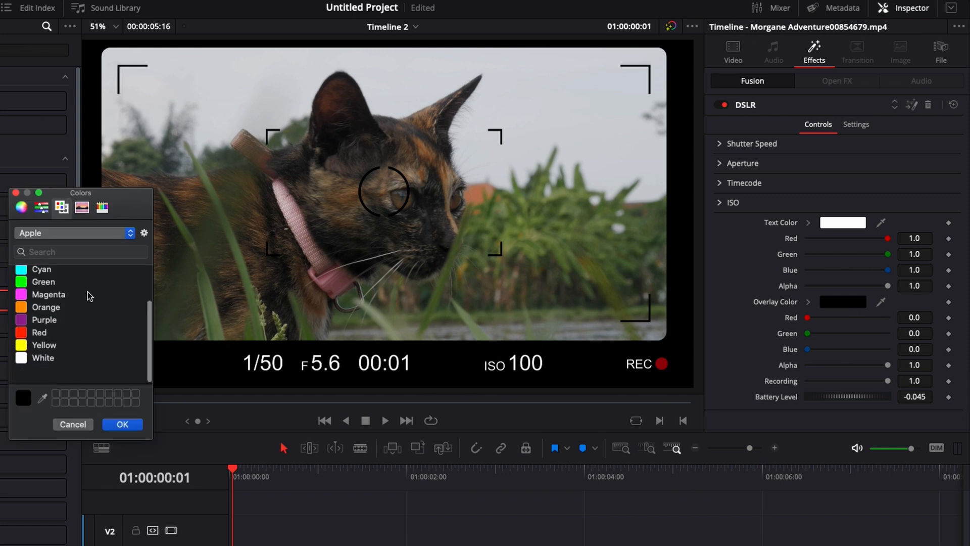
pyautogui.click(21, 207)
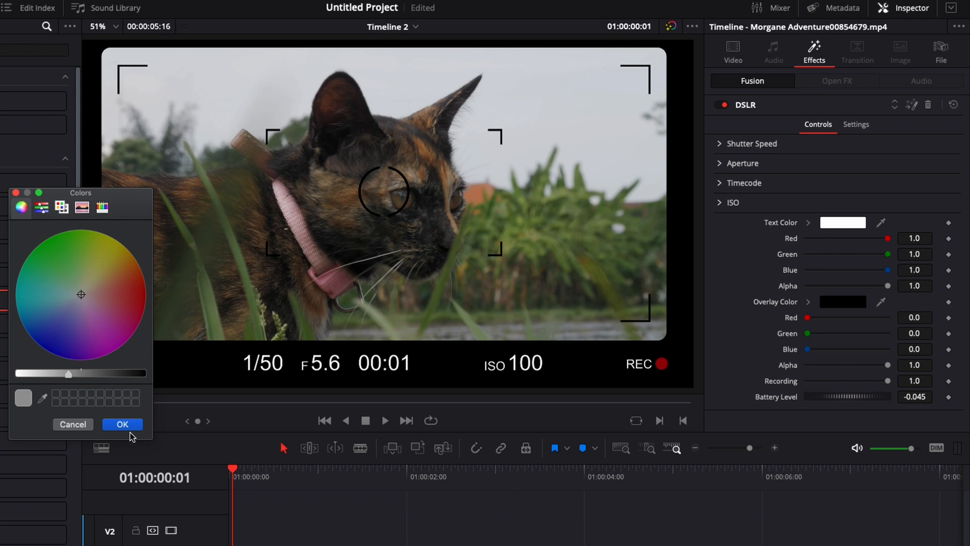
pyautogui.click(123, 424)
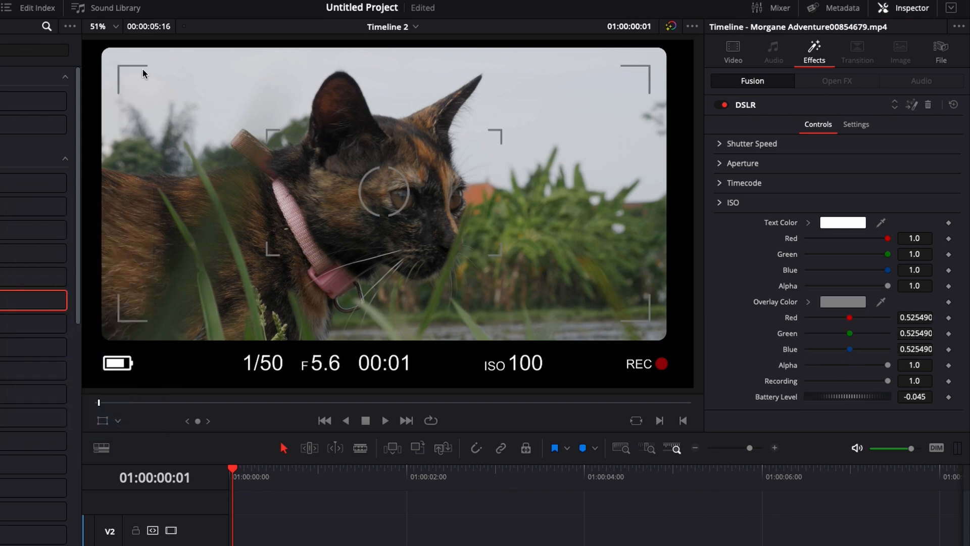
pyautogui.moveTo(282, 326)
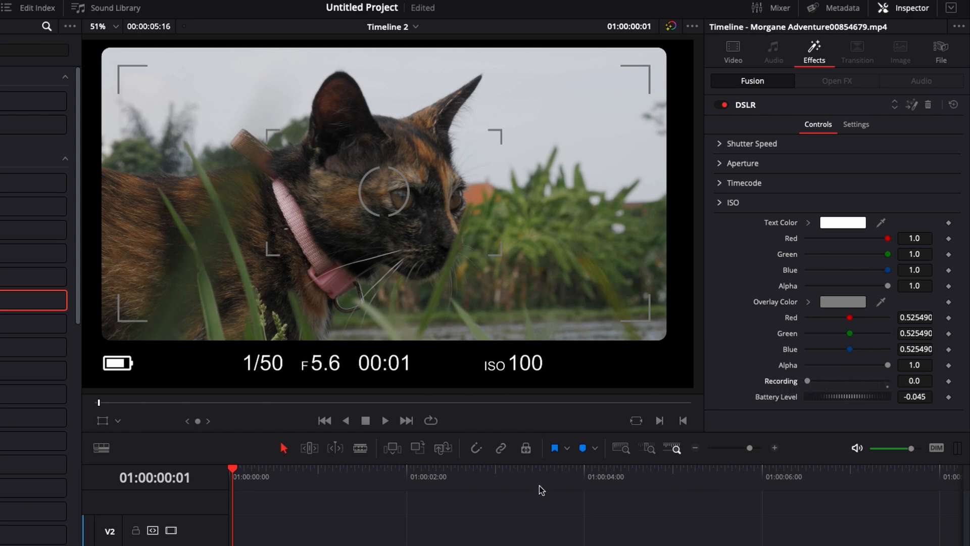
# - Keyframe Recording from 0 at the start to 1.0 around 1:10 so REC appears a second in
pyautogui.click(340, 469)
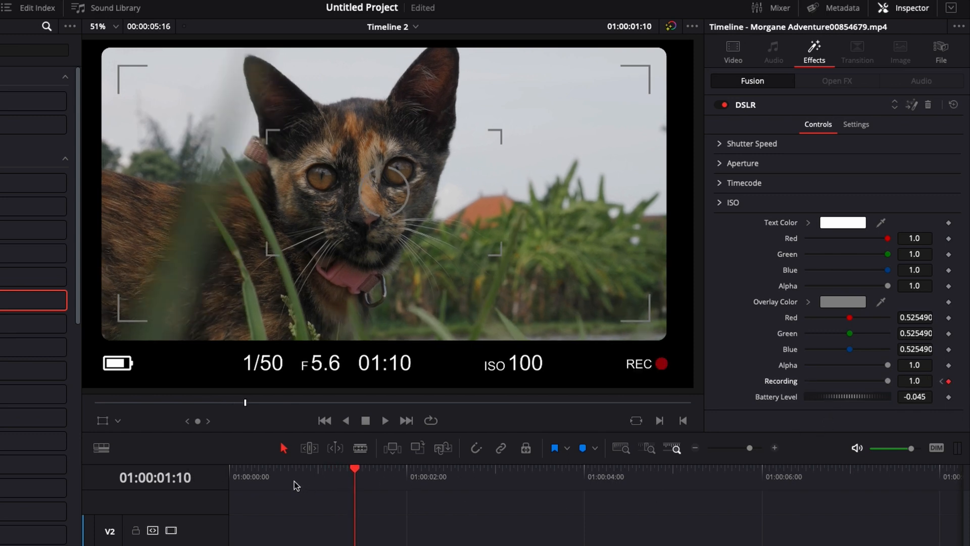
pyautogui.click(384, 420)
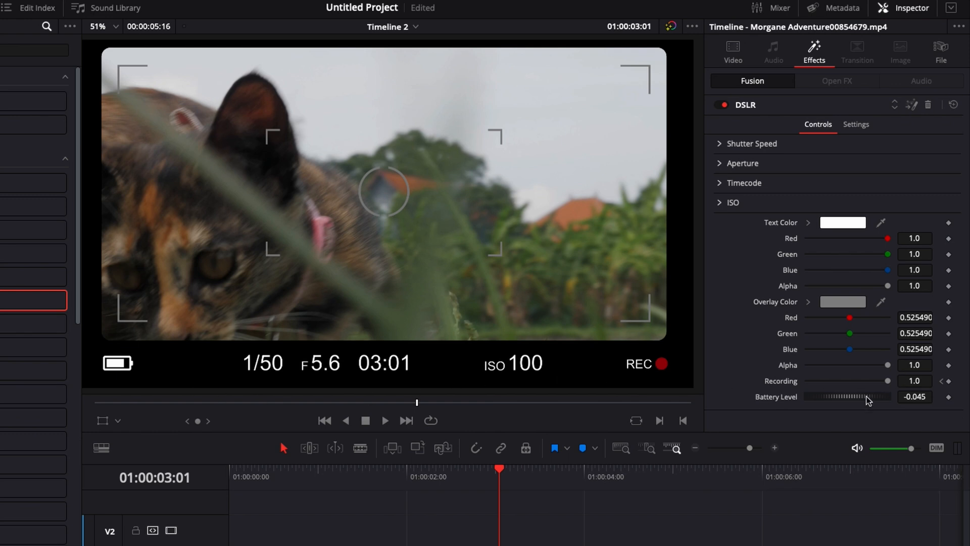
# - Adjust the Battery Level slider to -0.074
pyautogui.moveTo(860, 396); pyautogui.dragTo(848, 396)
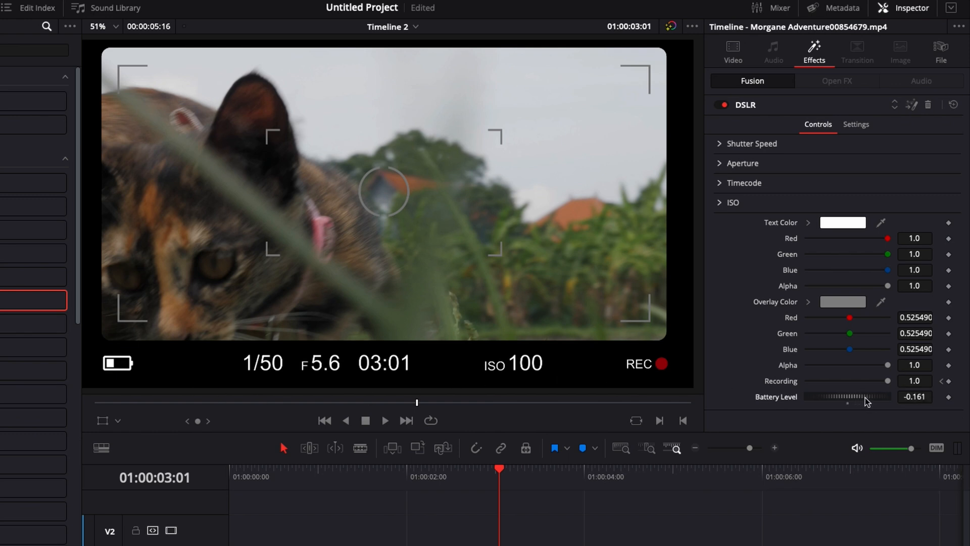
pyautogui.moveTo(847, 396); pyautogui.dragTo(860, 396)
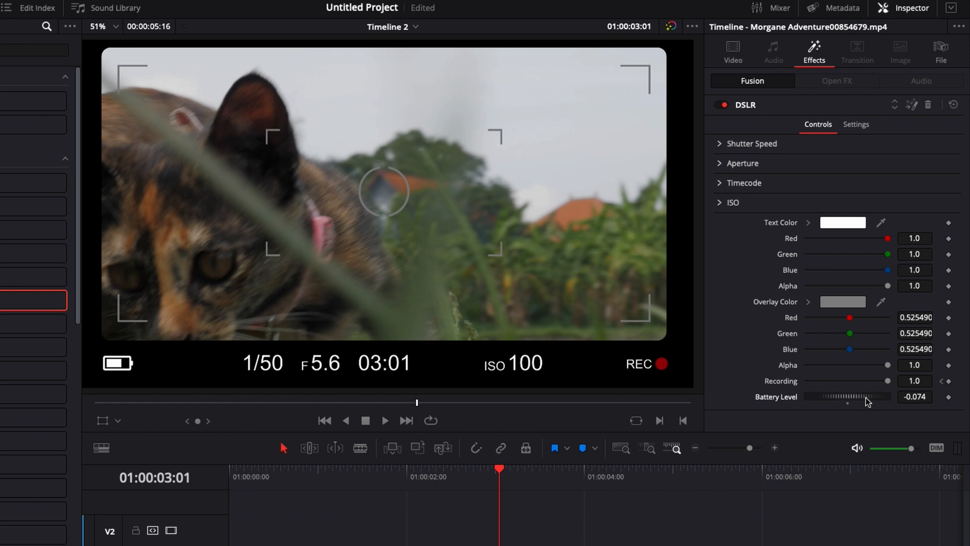
pyautogui.moveTo(811, 416)
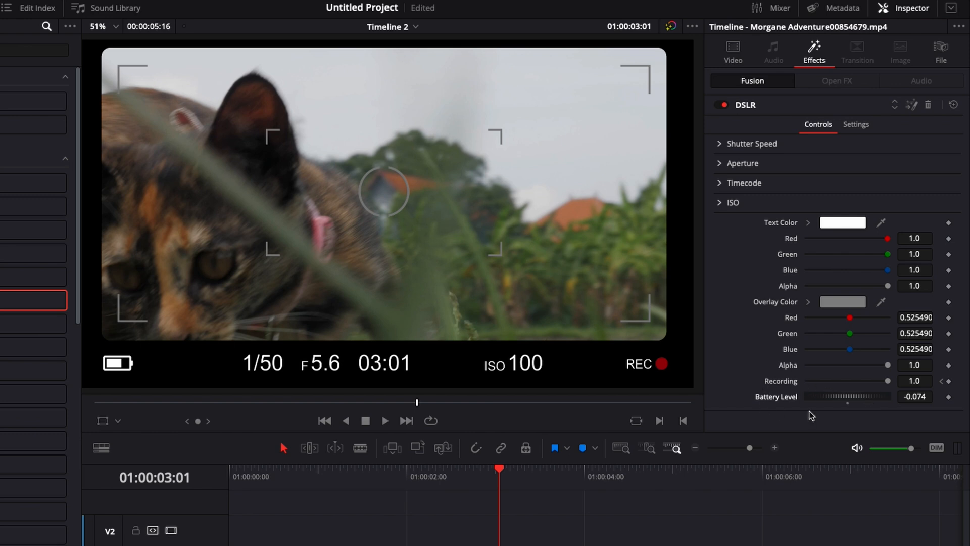
pyautogui.click(385, 421)
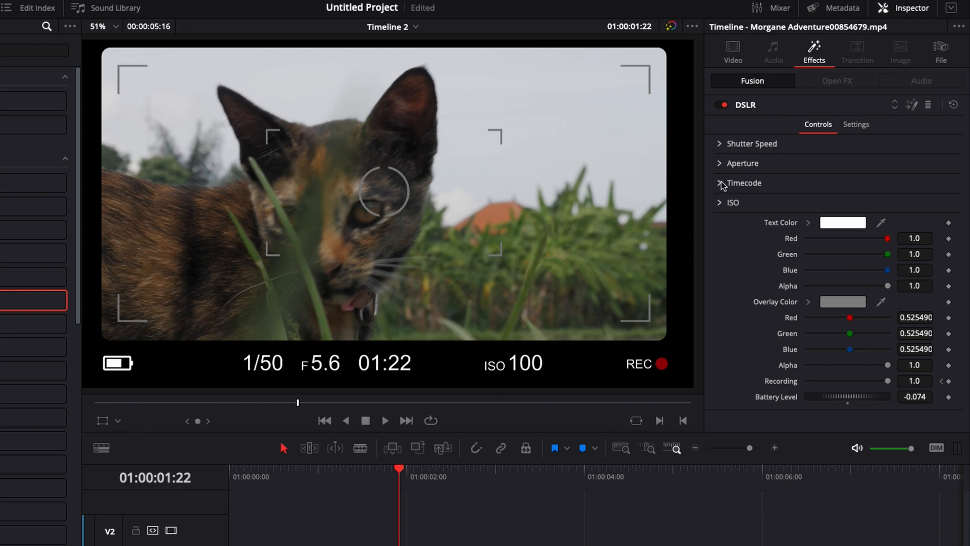
# - Uncheck Secs and Frms so the overlay shows no timecode at all
pyautogui.click(720, 183)
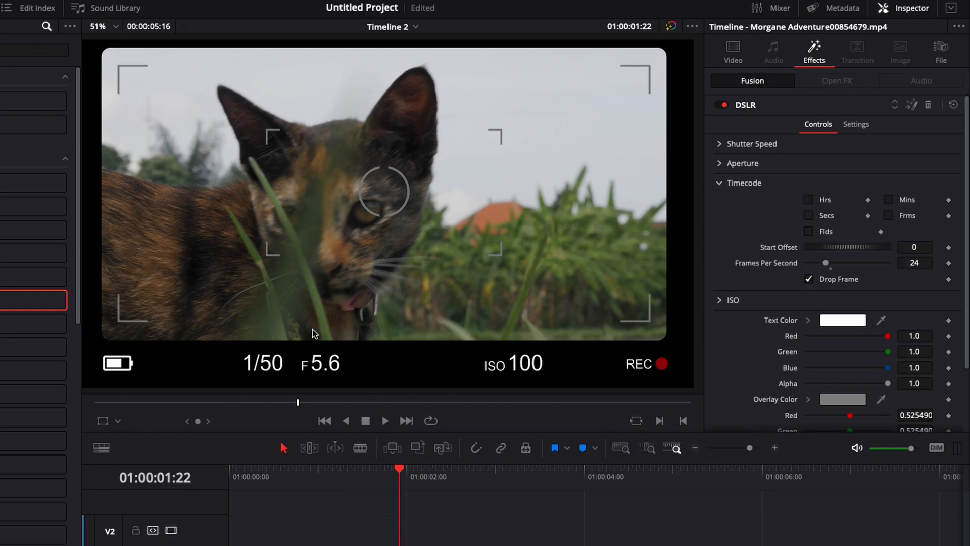
pyautogui.moveTo(357, 333)
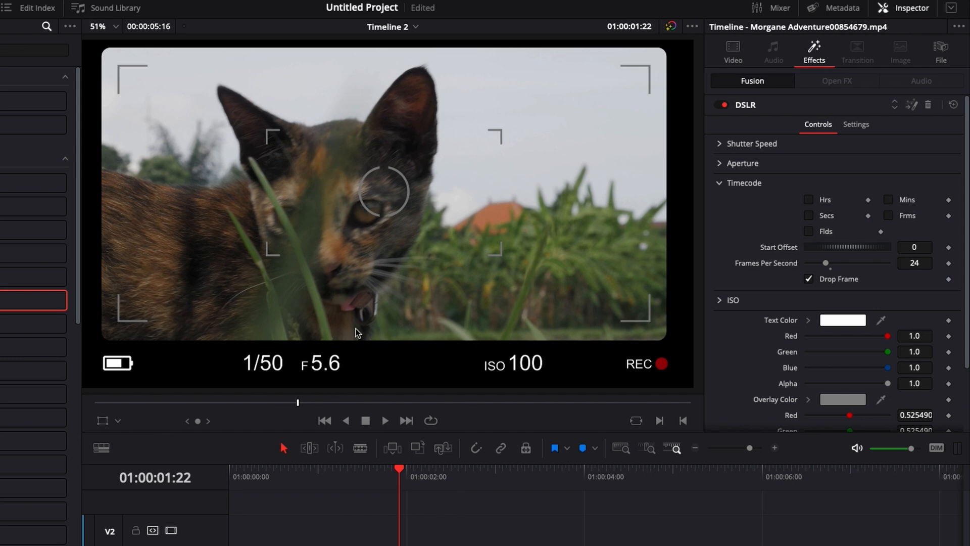